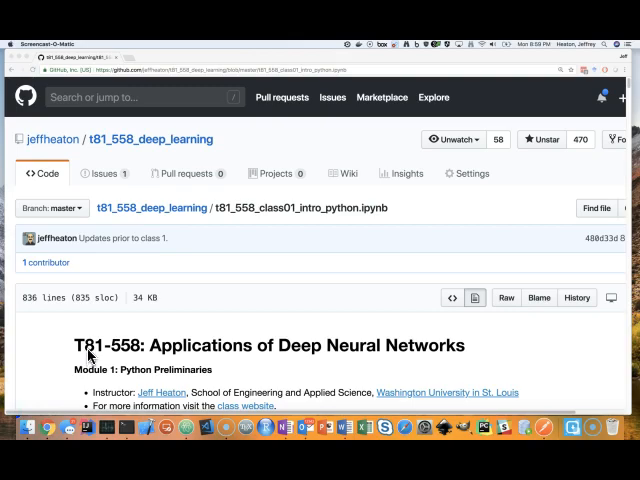
# Scroll the class01 notebook down to the Module Video Material section with its Docker image link.
pyautogui.scroll(-3)
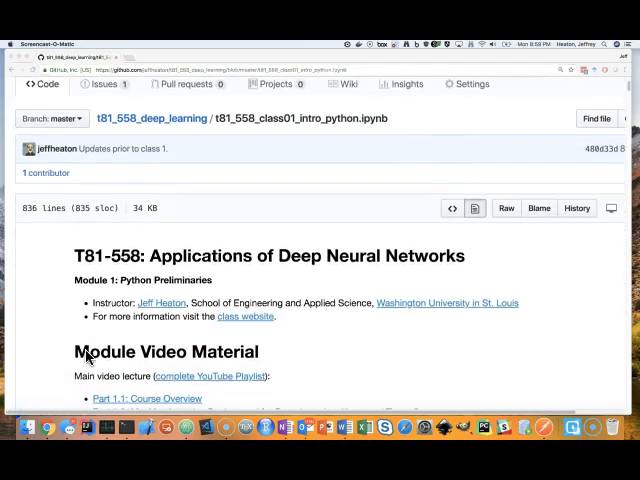
pyautogui.scroll(-3)
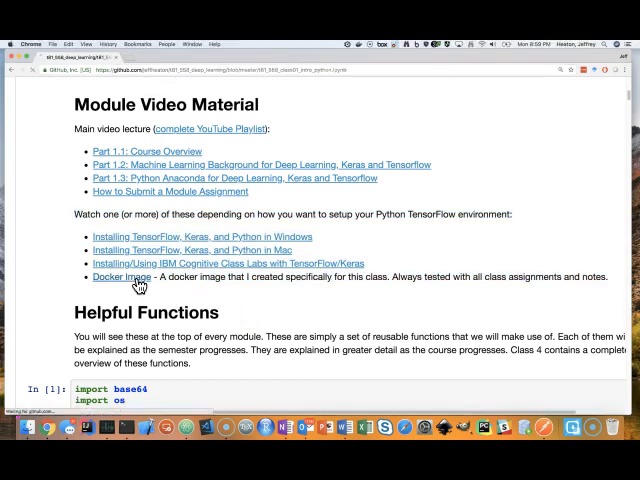
# Follow the Docker image link to heatonresearch/jupyter-python-r on Docker Hub and review its pull command.
pyautogui.click(116, 276)
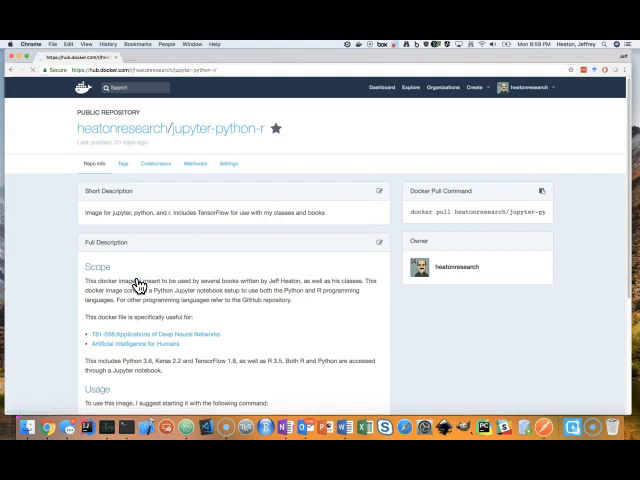
pyautogui.moveTo(480, 64)
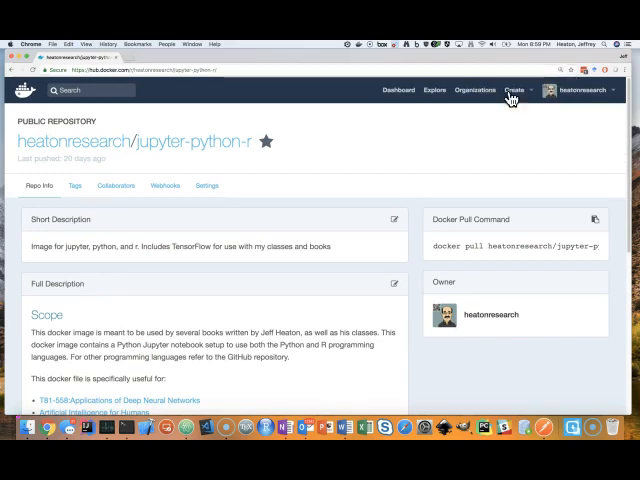
pyautogui.scroll(-3)
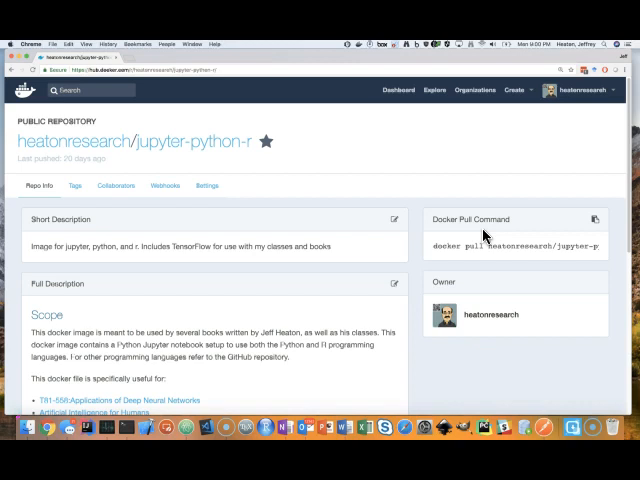
pyautogui.moveTo(148, 432)
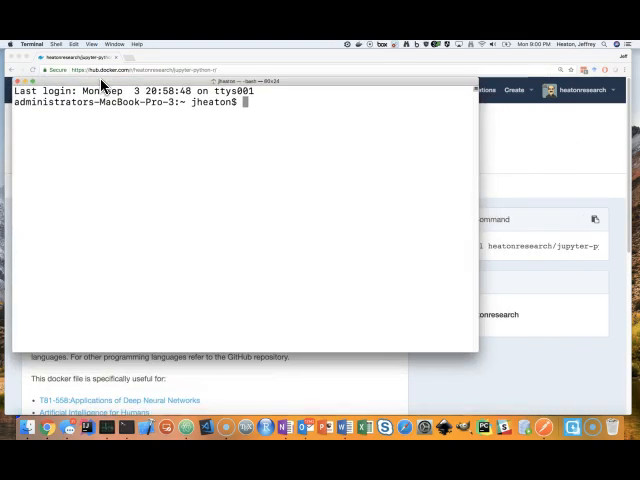
pyautogui.moveTo(542, 220)
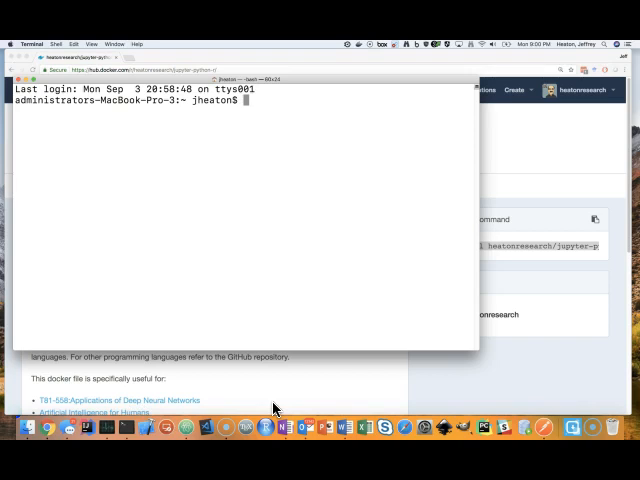
# Run 'docker images' in Terminal to confirm no local images are installed yet.
pyautogui.write('docker images')
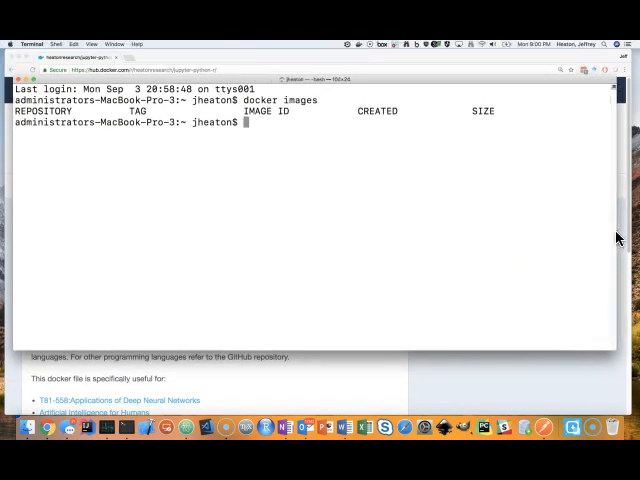
pyautogui.moveTo(456, 216)
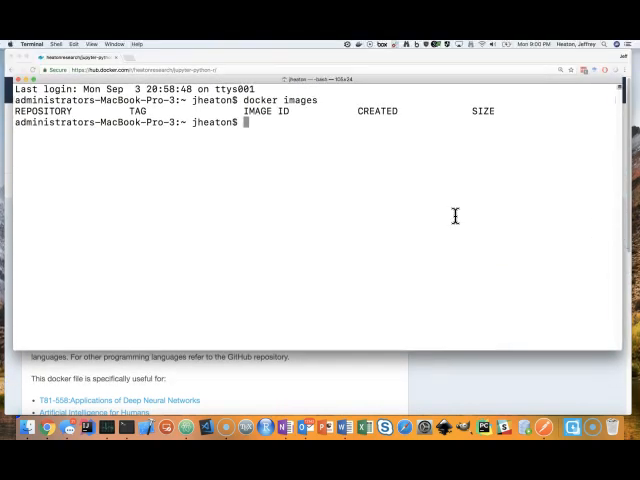
pyautogui.write('do')
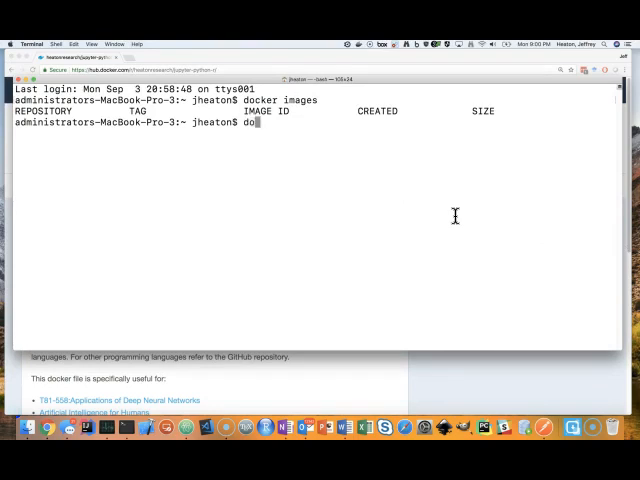
pyautogui.write('cke')
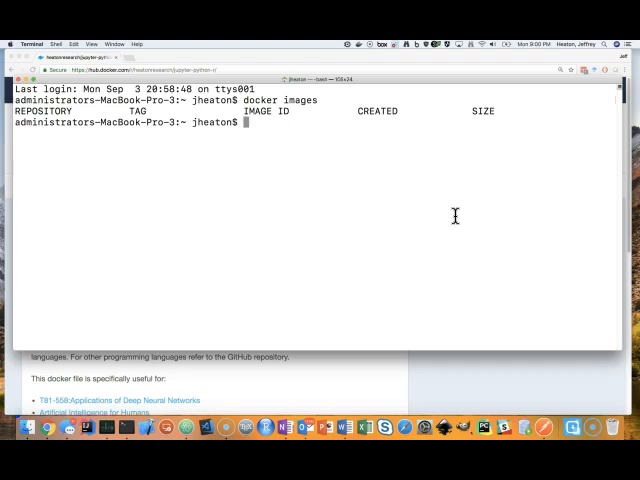
pyautogui.write('sudo')
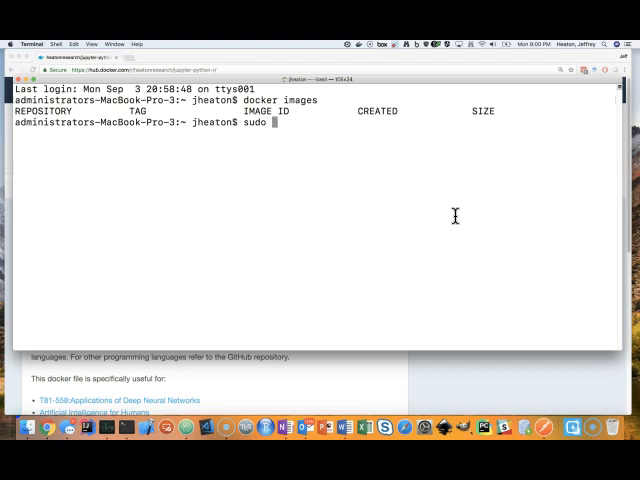
pyautogui.write('dock')
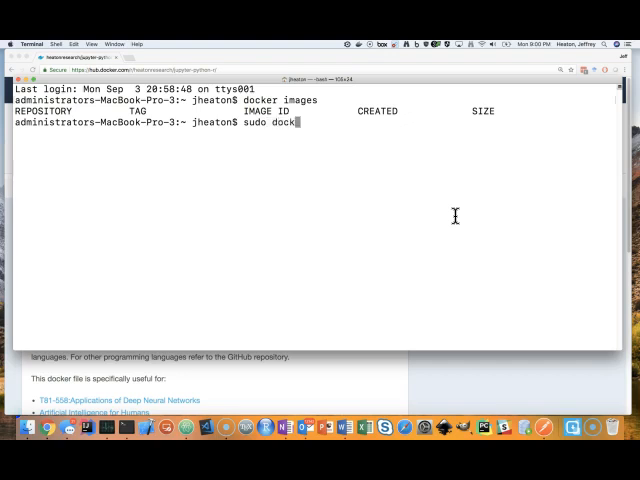
pyautogui.write('er')
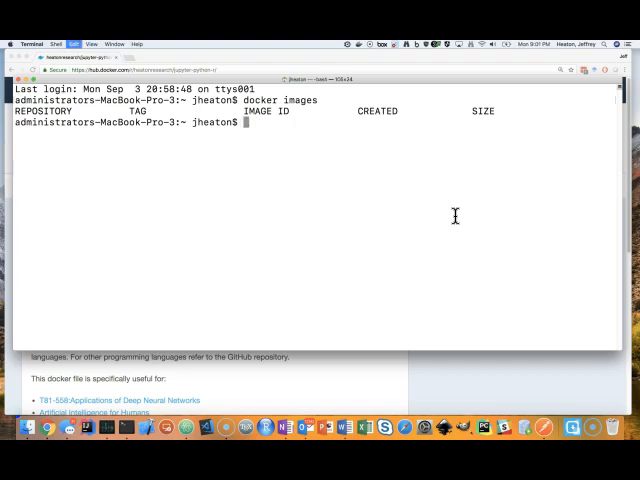
# Run 'docker pull heatonresearch/jupyter-python-r' to download the course image.
pyautogui.write('docker pull heatonresearch/jupyter-python-r')
pyautogui.write('cd temp')
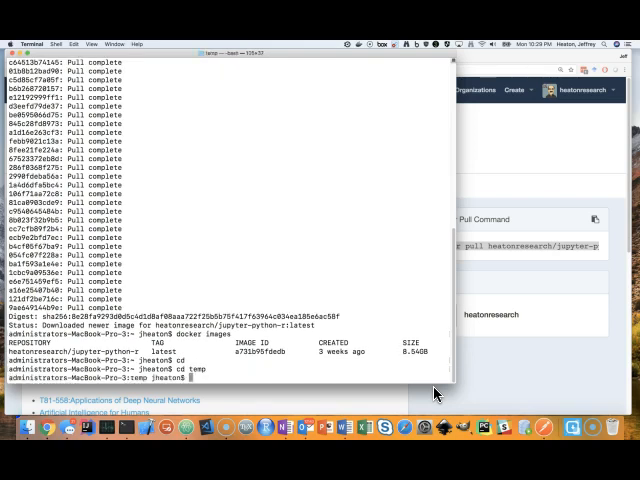
# List the home directory with ls, then switch over to the web browser.
pyautogui.write('ls')
pyautogui.write('pwd')
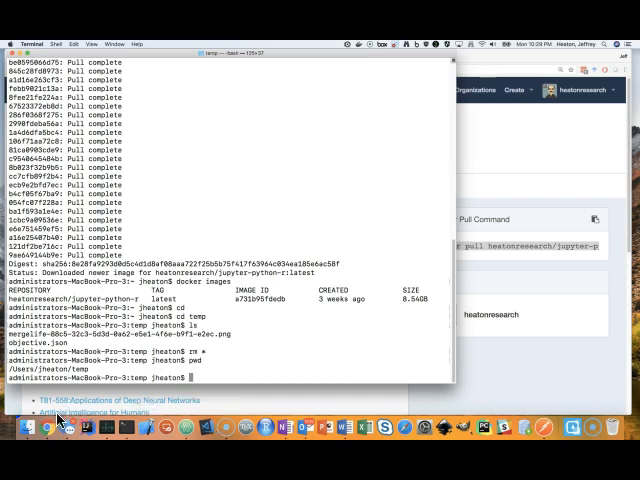
pyautogui.click(50, 428)
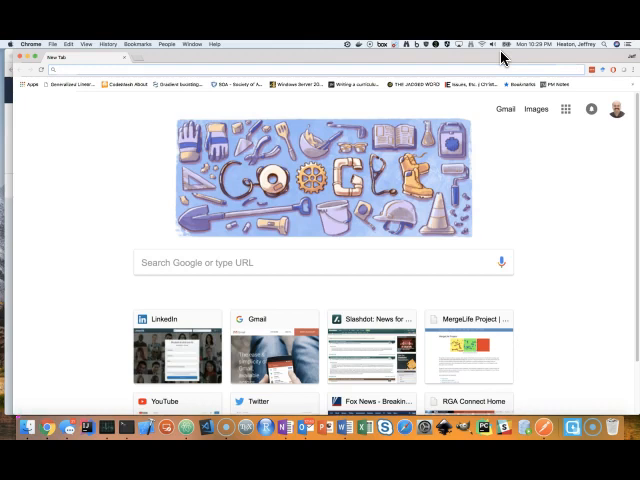
# Search Google for the author's GitHub and open the t81_558_deep_learning repository.
pyautogui.write('github jeff heaton')
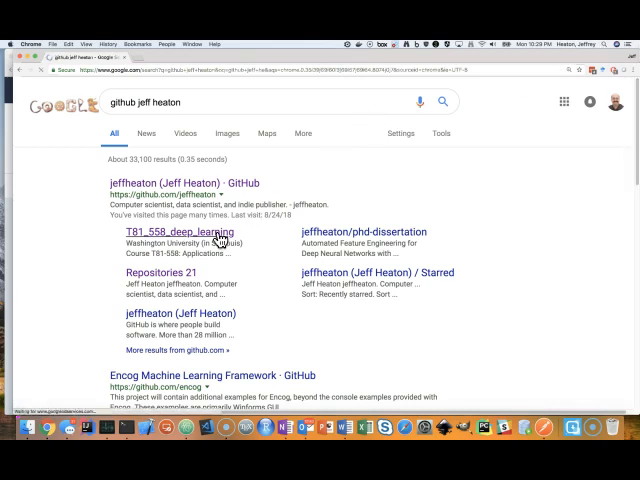
pyautogui.click(176, 232)
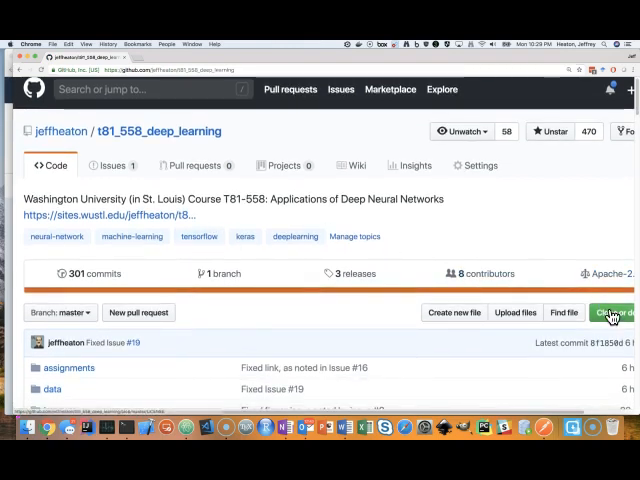
# Download the repository via Clone or download > Download ZIP and save the archive to disk.
pyautogui.click(612, 312)
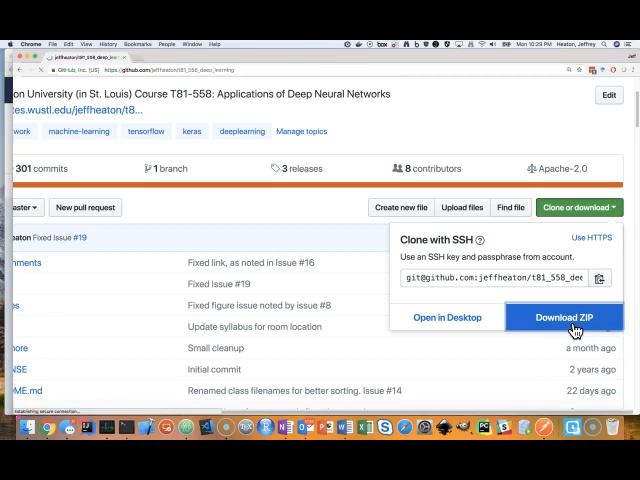
pyautogui.click(564, 316)
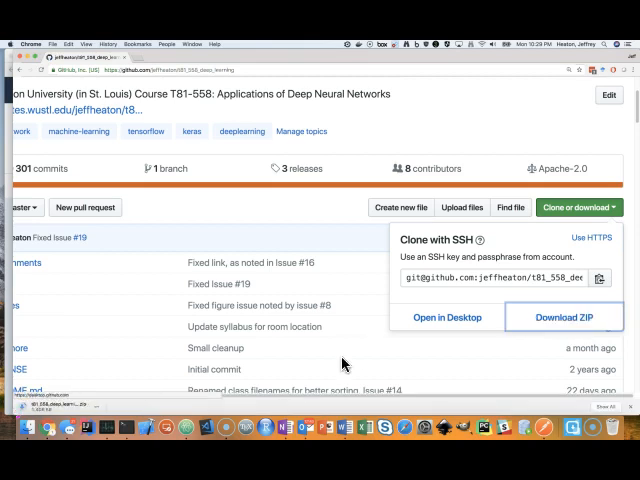
pyautogui.click(564, 316)
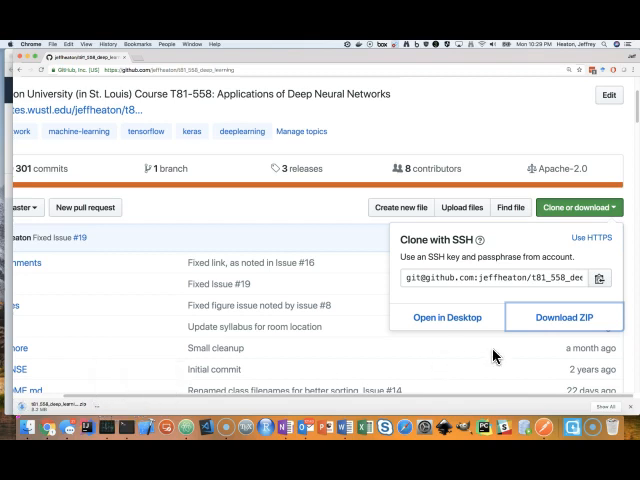
pyautogui.rightClick(564, 316)
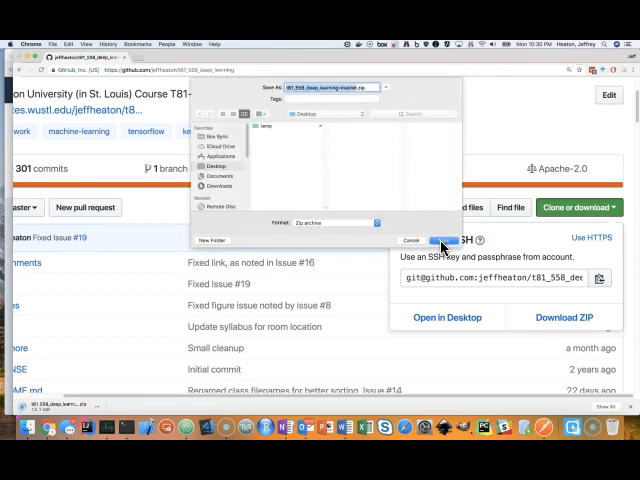
pyautogui.click(440, 240)
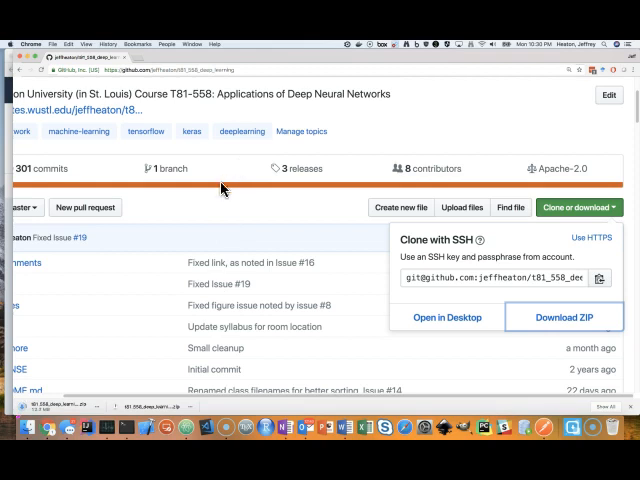
pyautogui.moveTo(100, 376)
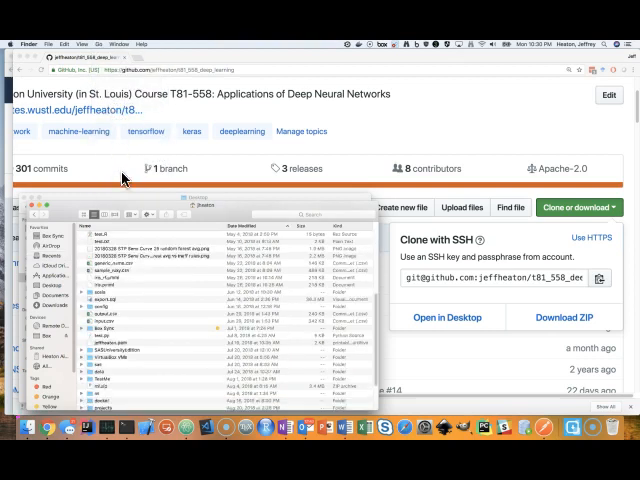
# Scroll through the unzipped course repository files in Finder.
pyautogui.scroll(-3)
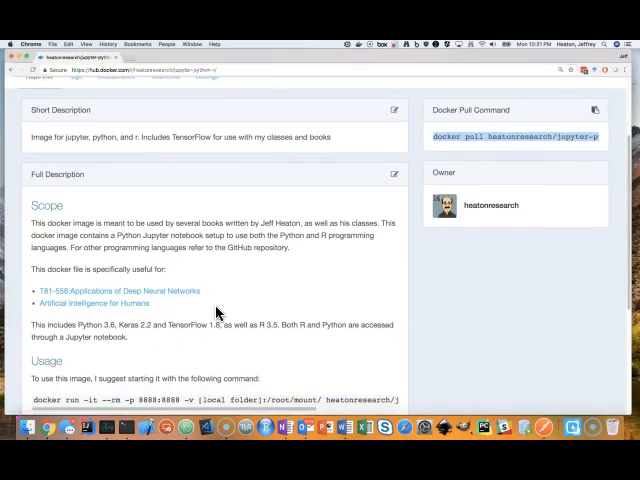
# Scroll the Docker Hub image page to its Usage section with the docker run command.
pyautogui.scroll(-3)
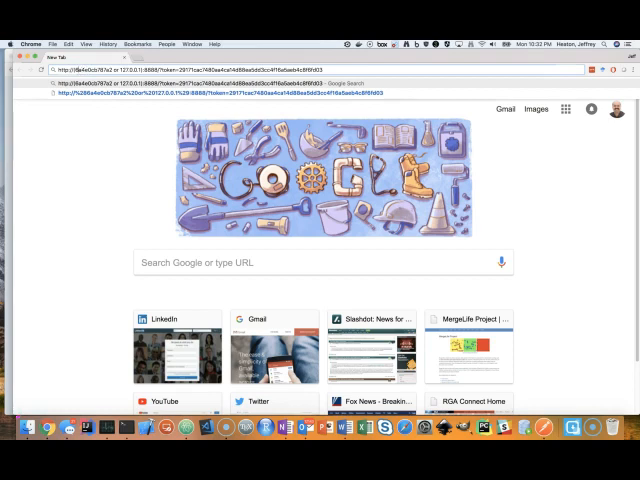
# Load the Jupyter server's token URL in Chrome to show the file tree with the mount folder.
pyautogui.click(90, 68)
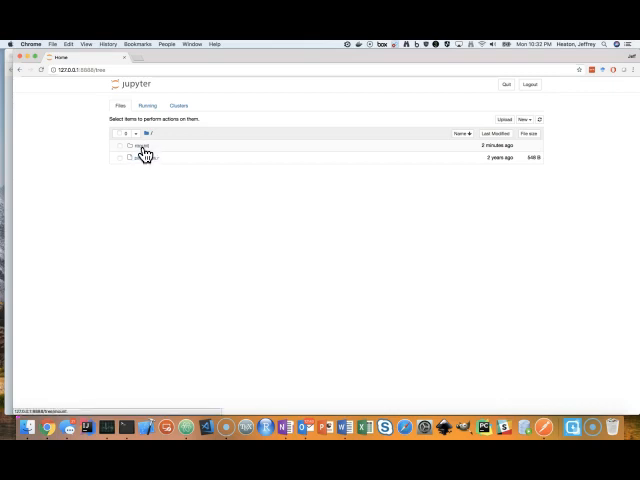
pyautogui.moveTo(400, 126)
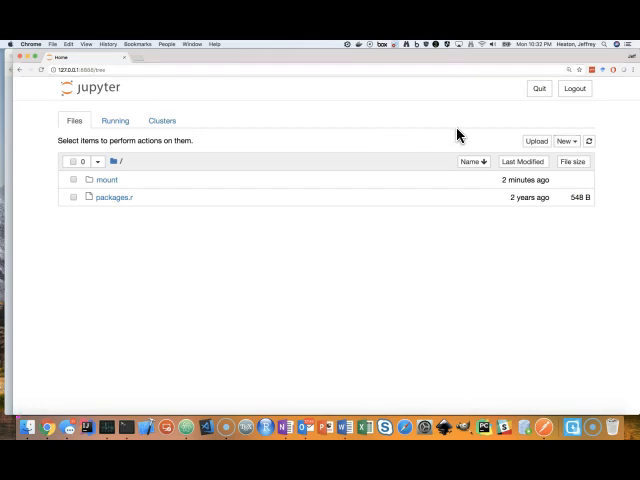
pyautogui.click(564, 140)
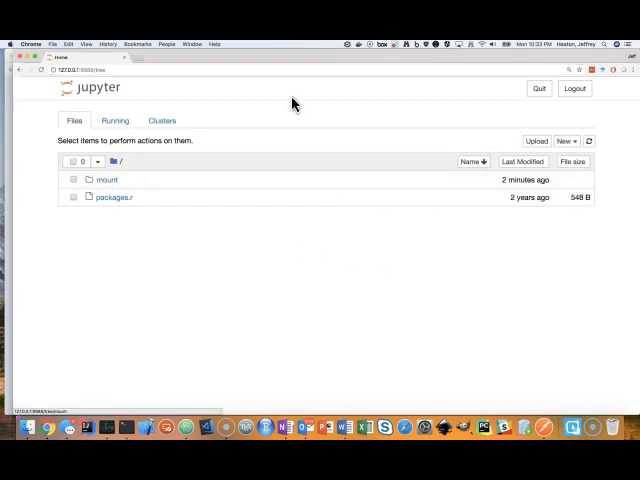
# Create a new Python 3 notebook and run a print('hello world') cell.
pyautogui.click(566, 140)
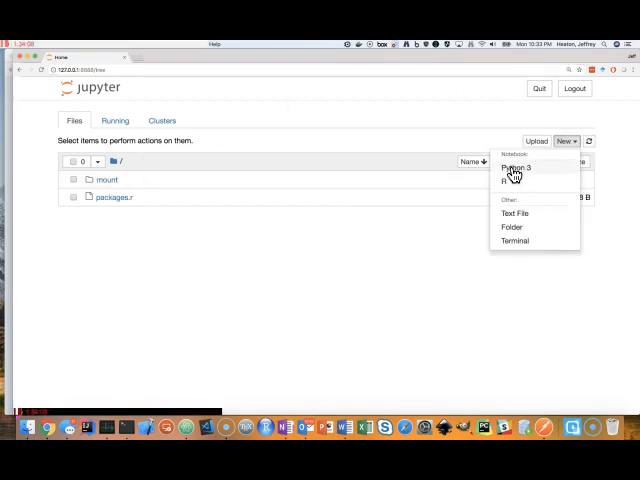
pyautogui.click(514, 168)
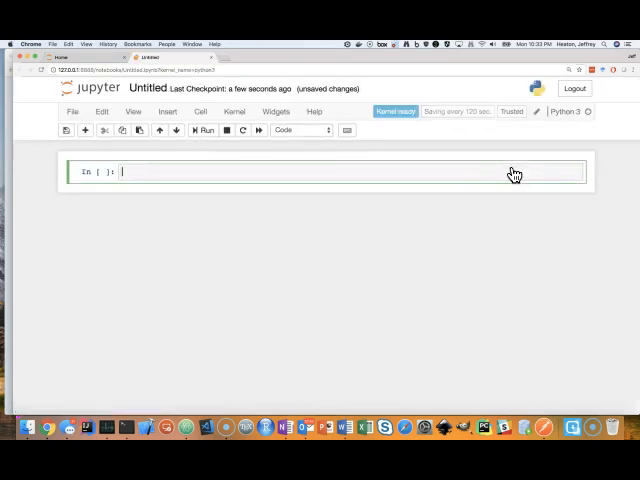
pyautogui.write('print()')
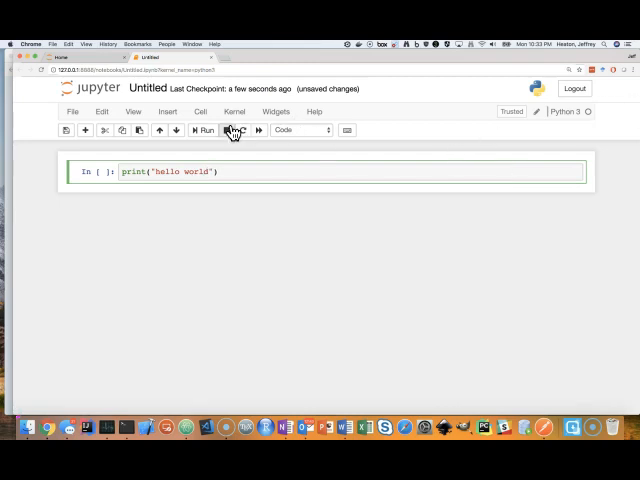
pyautogui.click(202, 130)
pyautogui.write('import ')
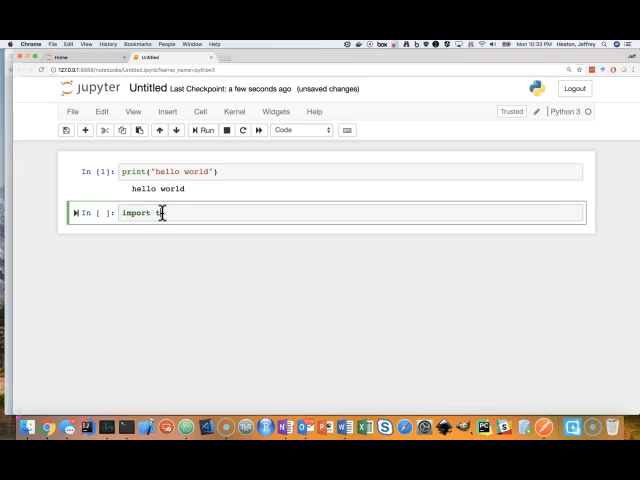
# Run a cell importing tensorflow as tf and printing tf.__version__.
pyautogui.write('tensorflow as tf')
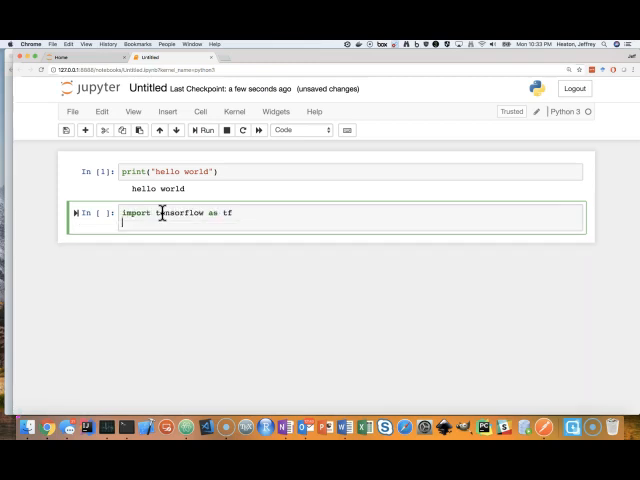
pyautogui.write('print(tf.')
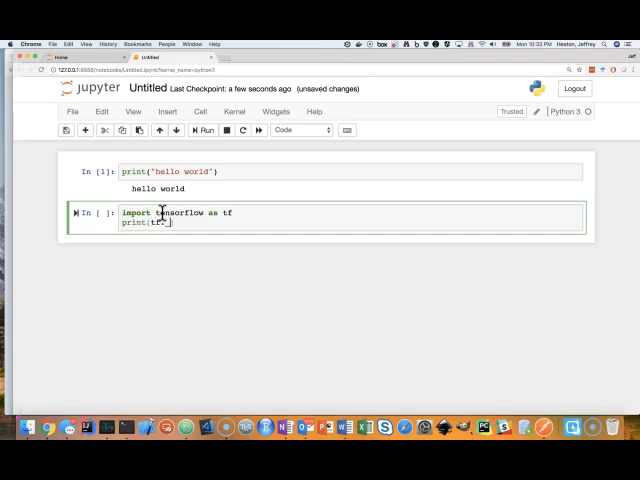
pyautogui.write('__version__')
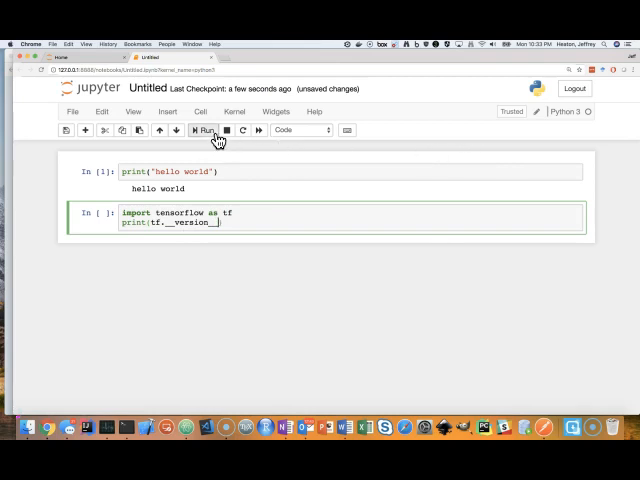
pyautogui.click(204, 130)
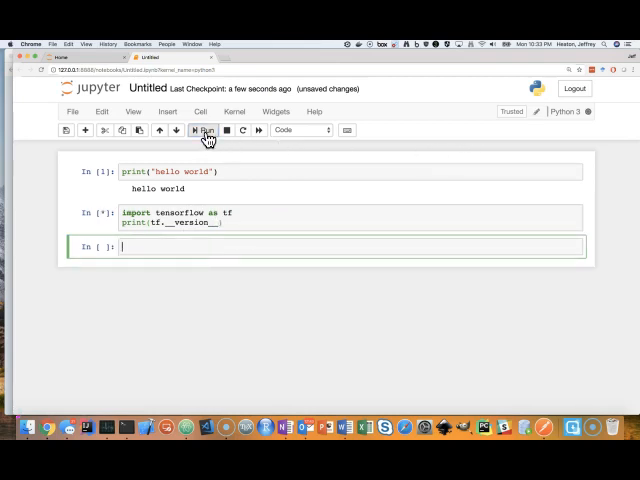
pyautogui.click(204, 130)
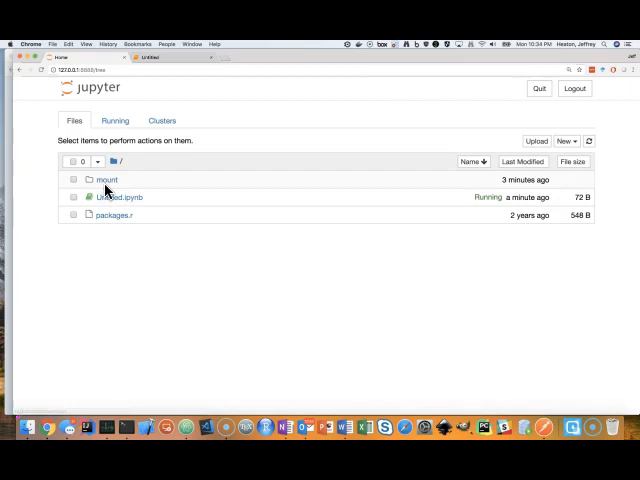
# Open t81_558_class01_intro_python.ipynb from the mount folder and browse its rendered content.
pyautogui.click(106, 180)
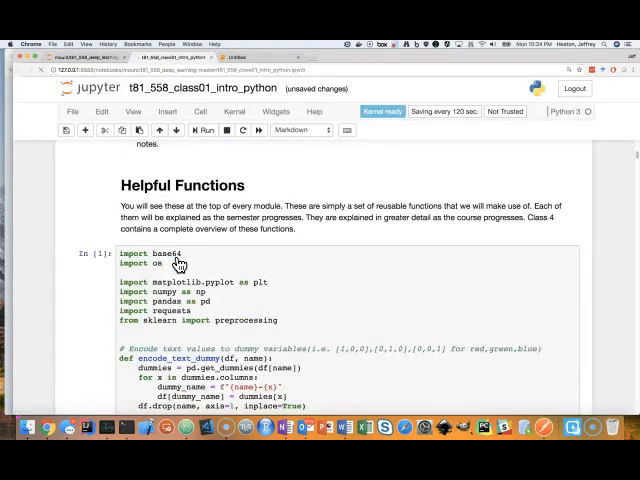
pyautogui.scroll(3)
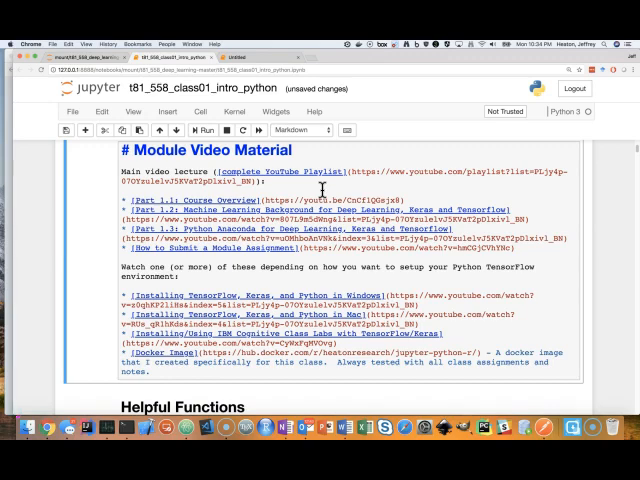
pyautogui.click(208, 130)
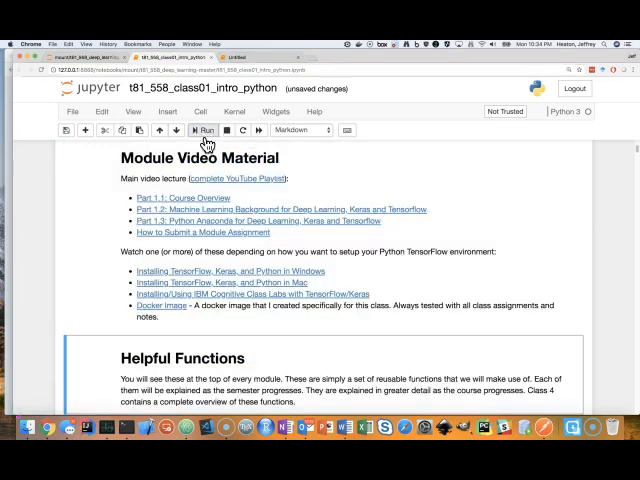
pyautogui.scroll(-3)
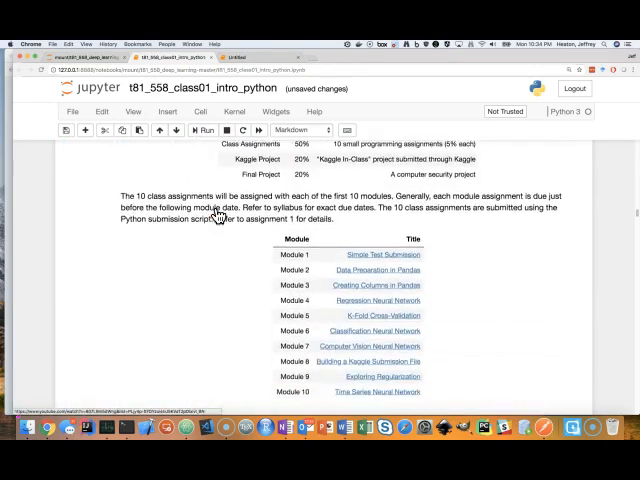
pyautogui.scroll(-3)
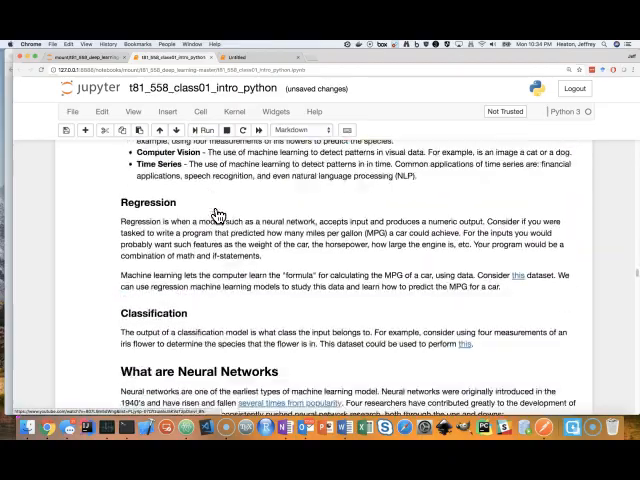
pyautogui.scroll(-3)
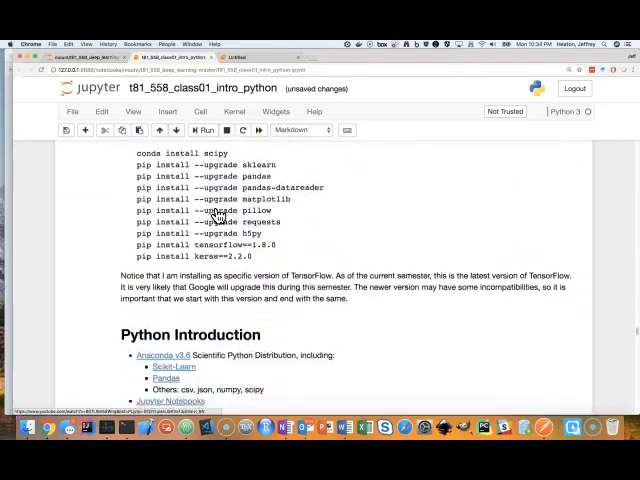